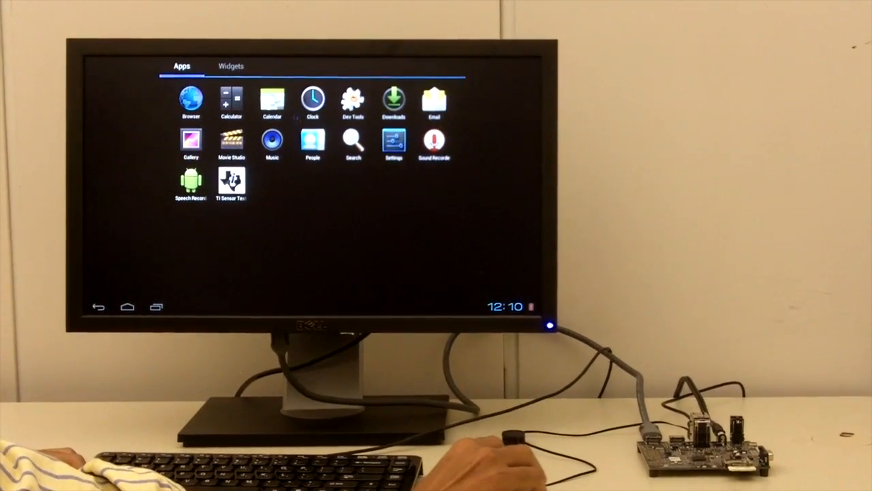
Step: Launch People from the Apps drawer to view the PandaBoard org contact
left_click(231, 102)
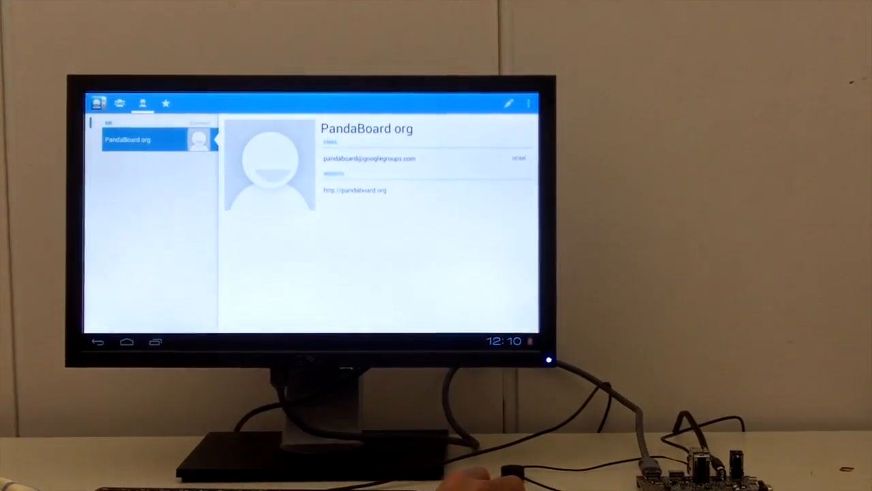
Step: Bring up the Recent Apps list from the PandaBoard contact details
left_click(127, 342)
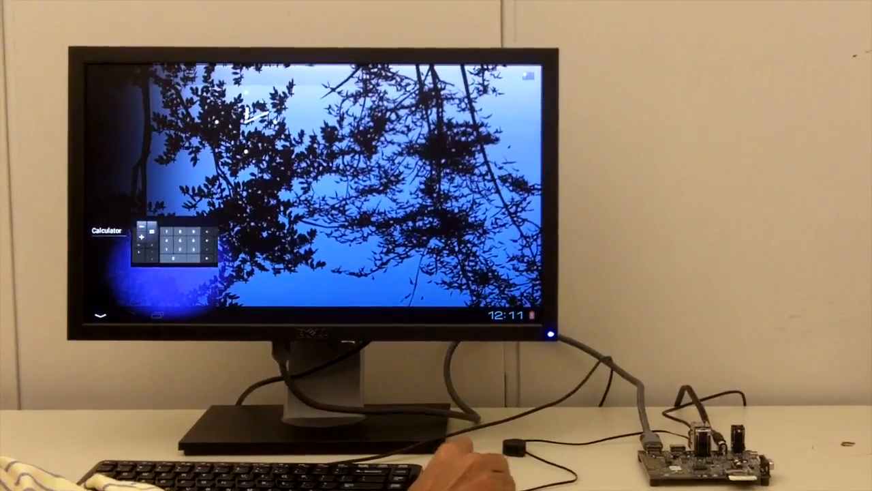
Step: Dismiss the Calculator thumbnail from the Recent Apps list
left_click(164, 245)
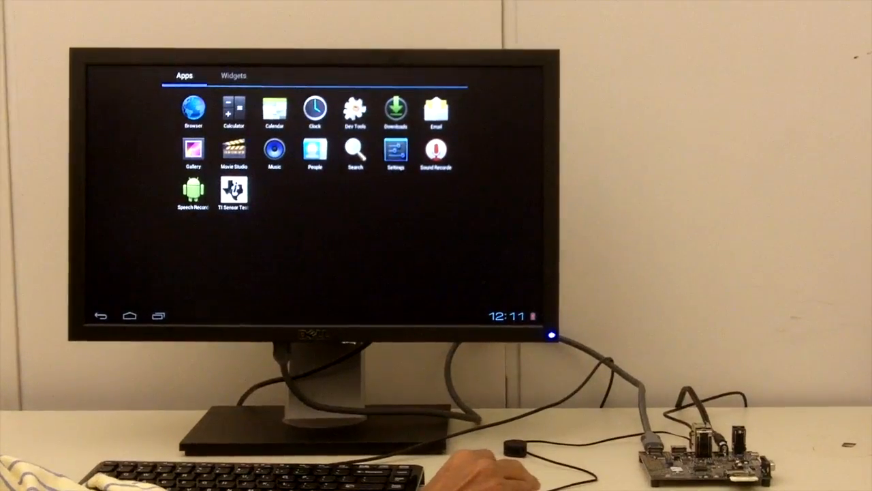
Step: Launch Gallery and open the 100ANDRO album's photo grid
left_click(193, 148)
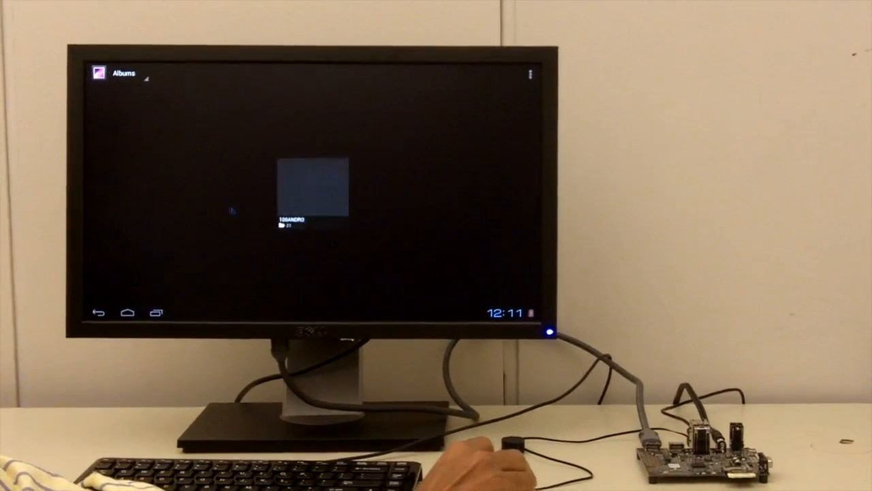
left_click(310, 191)
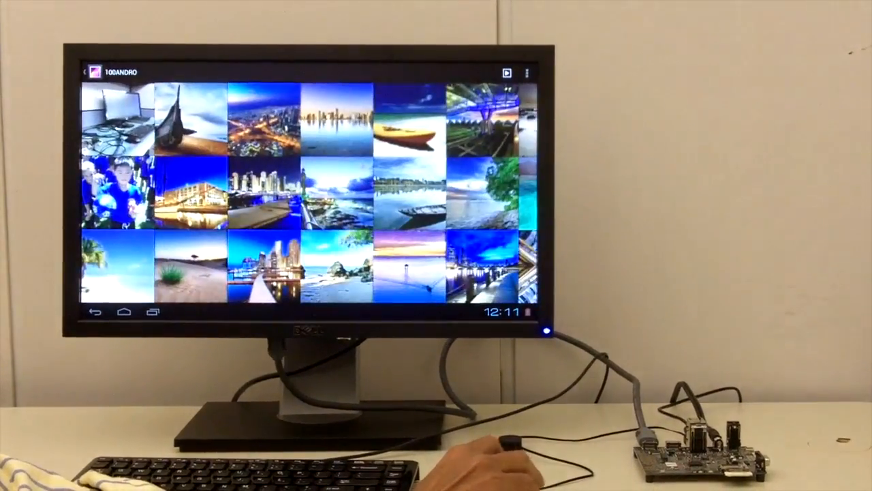